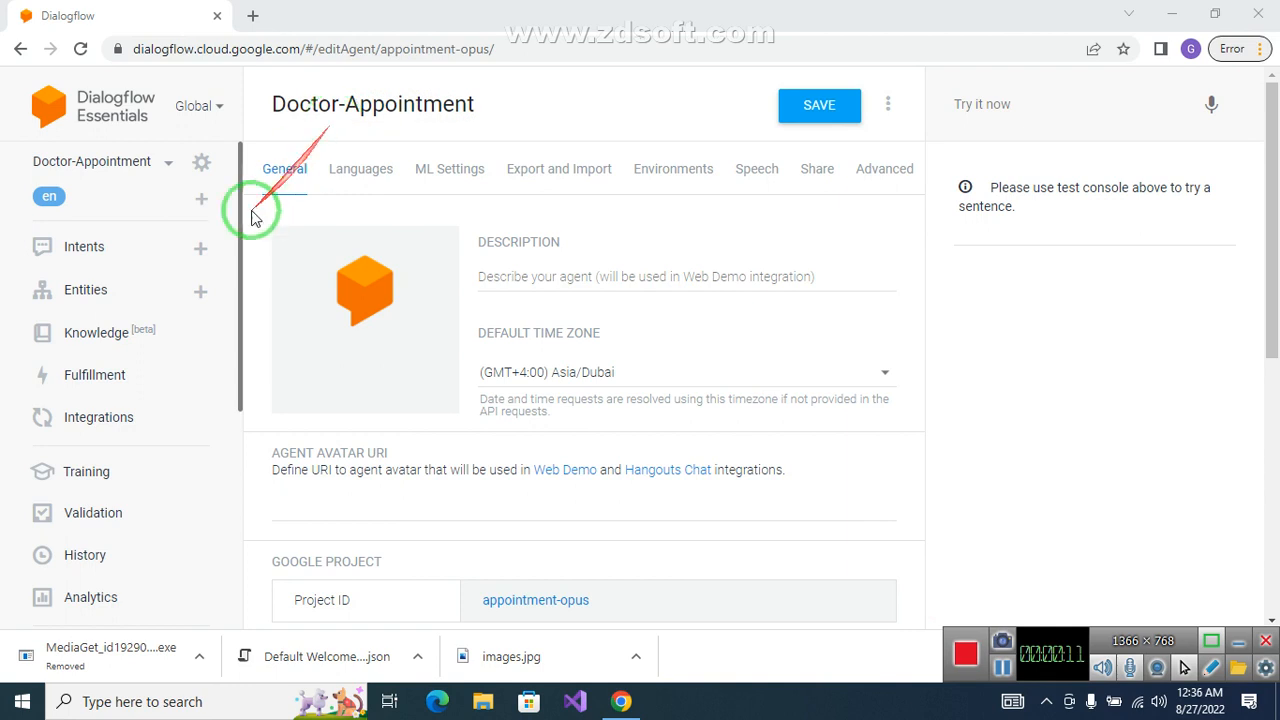
# Show the Doctor-Appointment agent's intents list from the sidebar
pyautogui.click(84, 246)
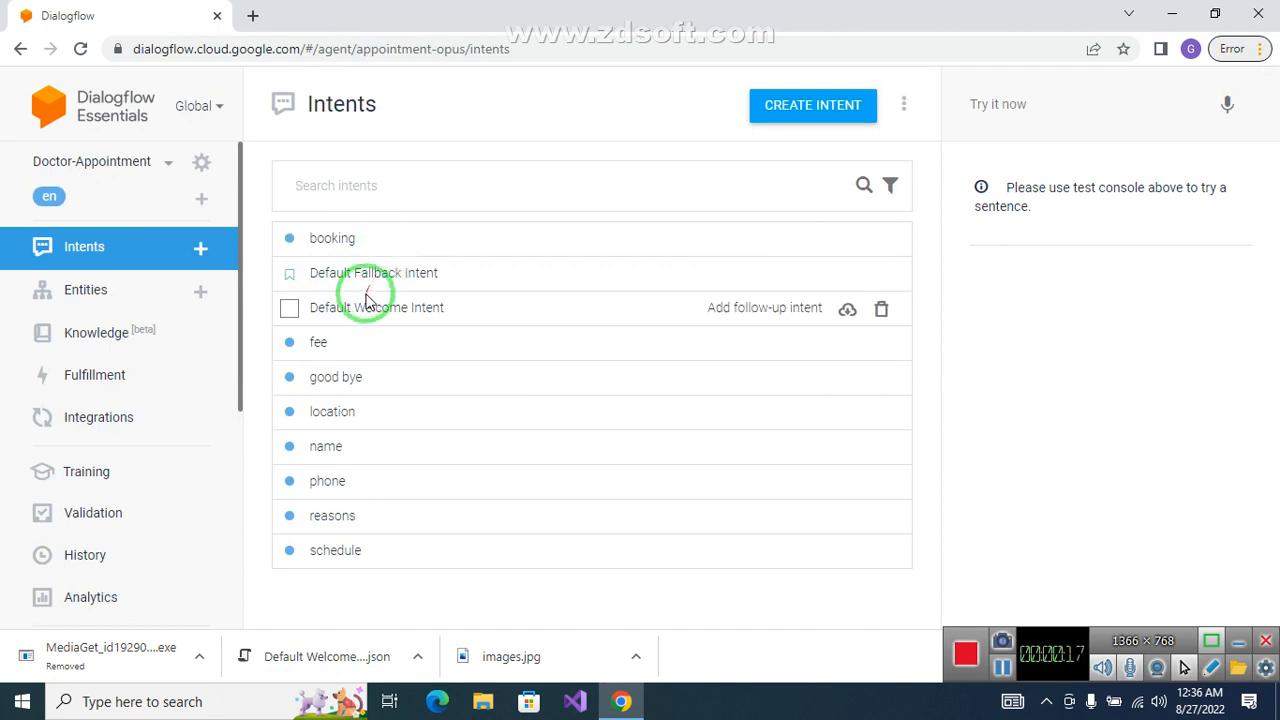
pyautogui.moveTo(356, 342)
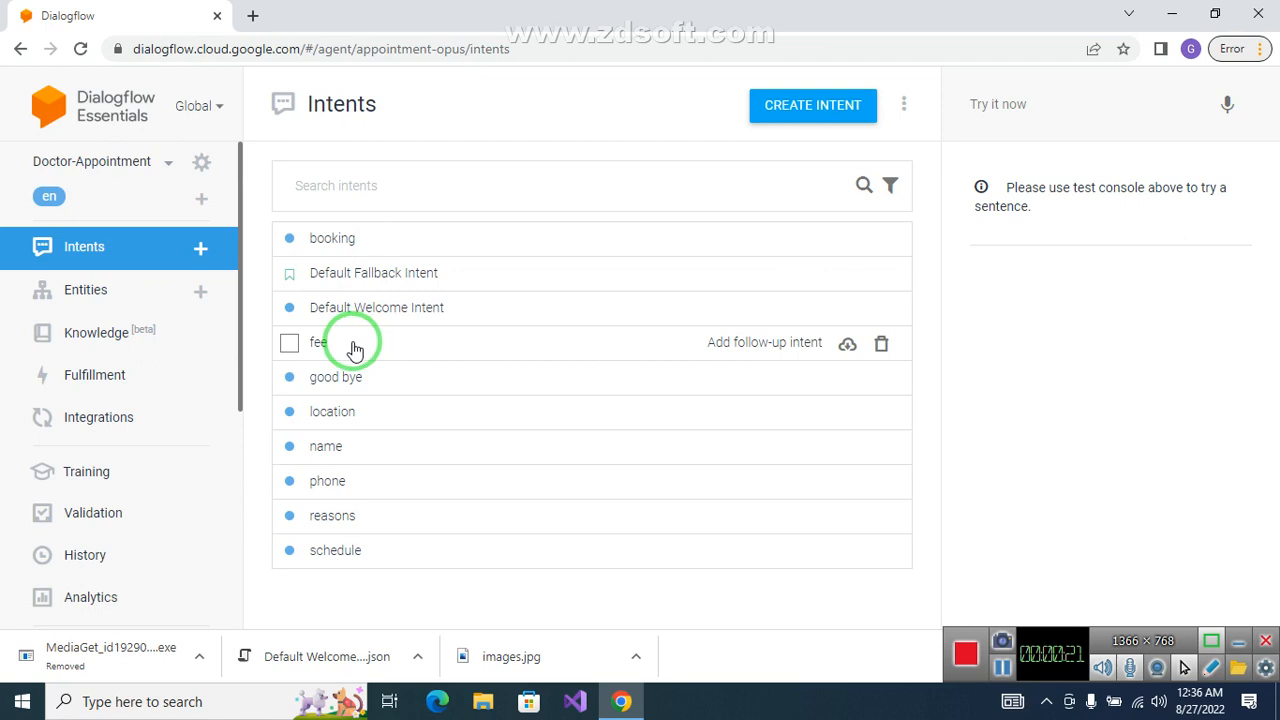
pyautogui.moveTo(334, 412)
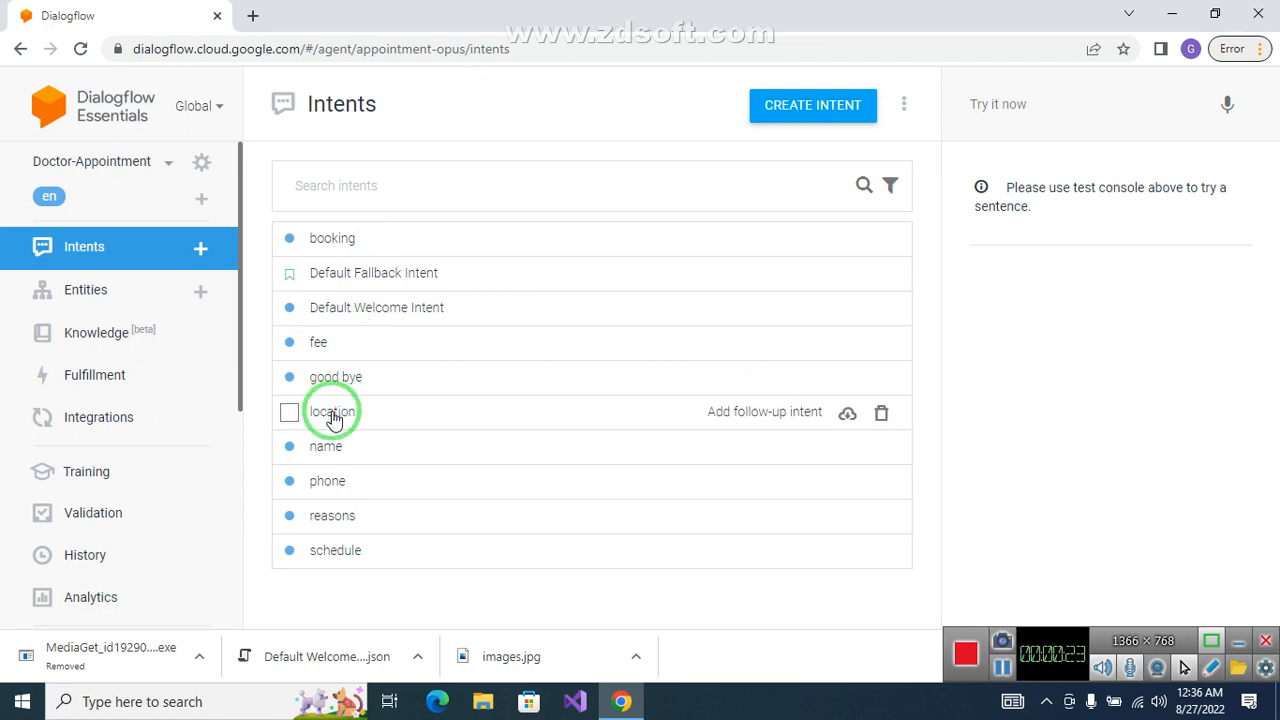
pyautogui.click(332, 412)
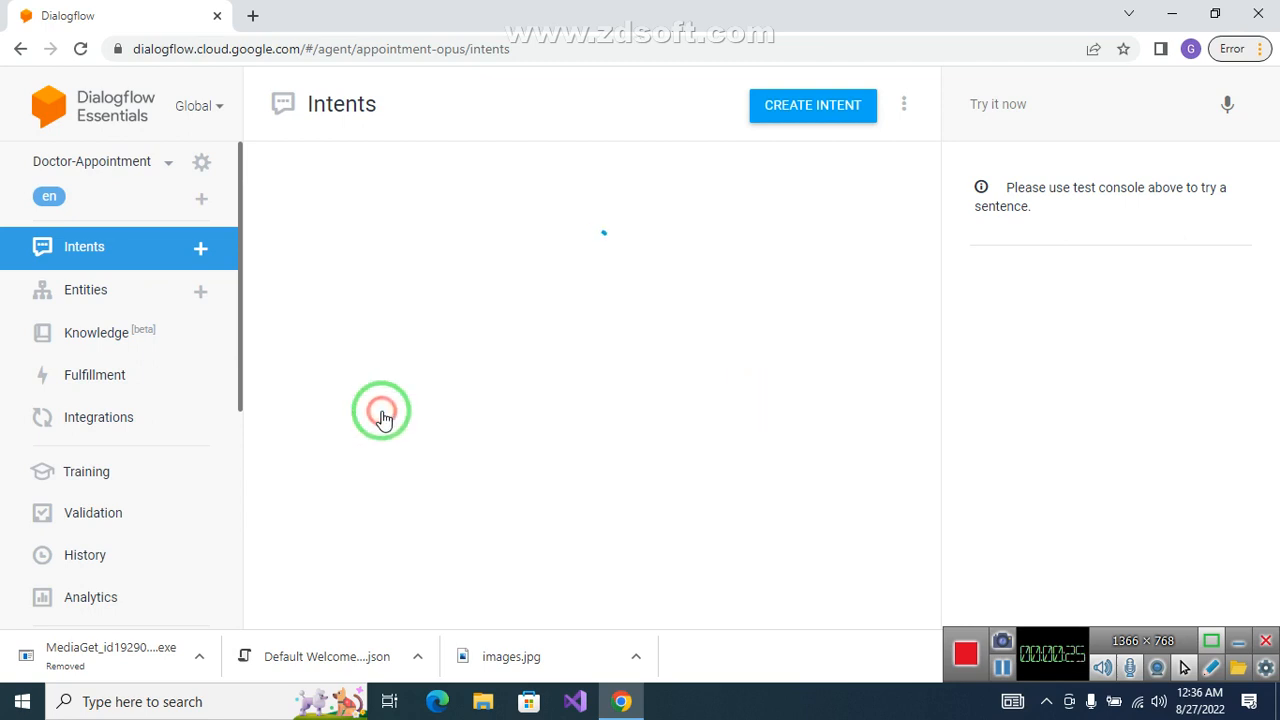
pyautogui.click(380, 410)
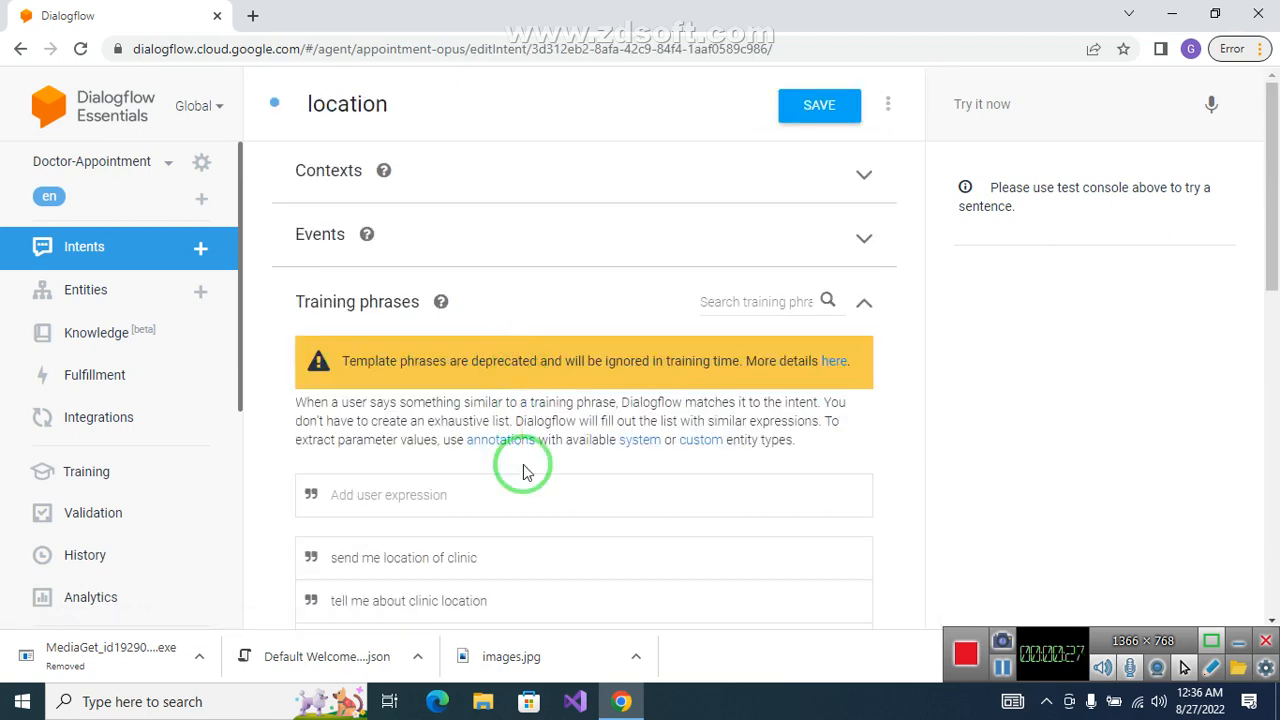
pyautogui.scroll(-3)
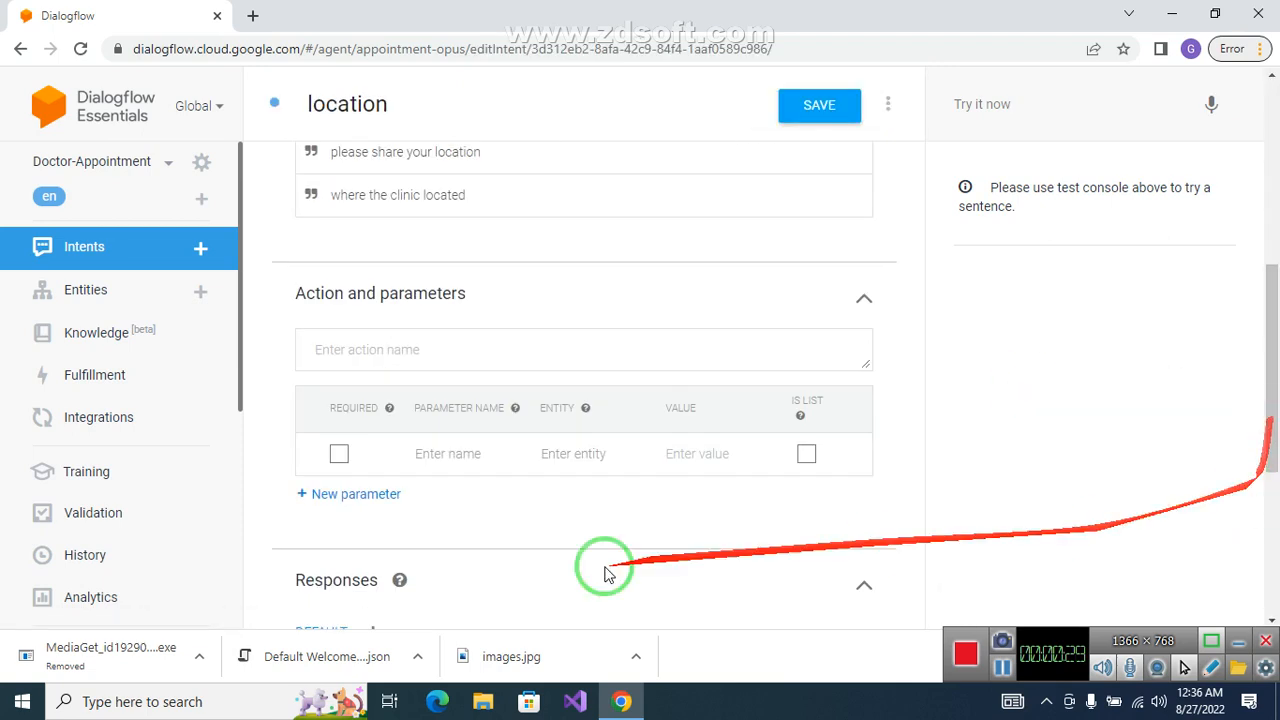
pyautogui.scroll(-3)
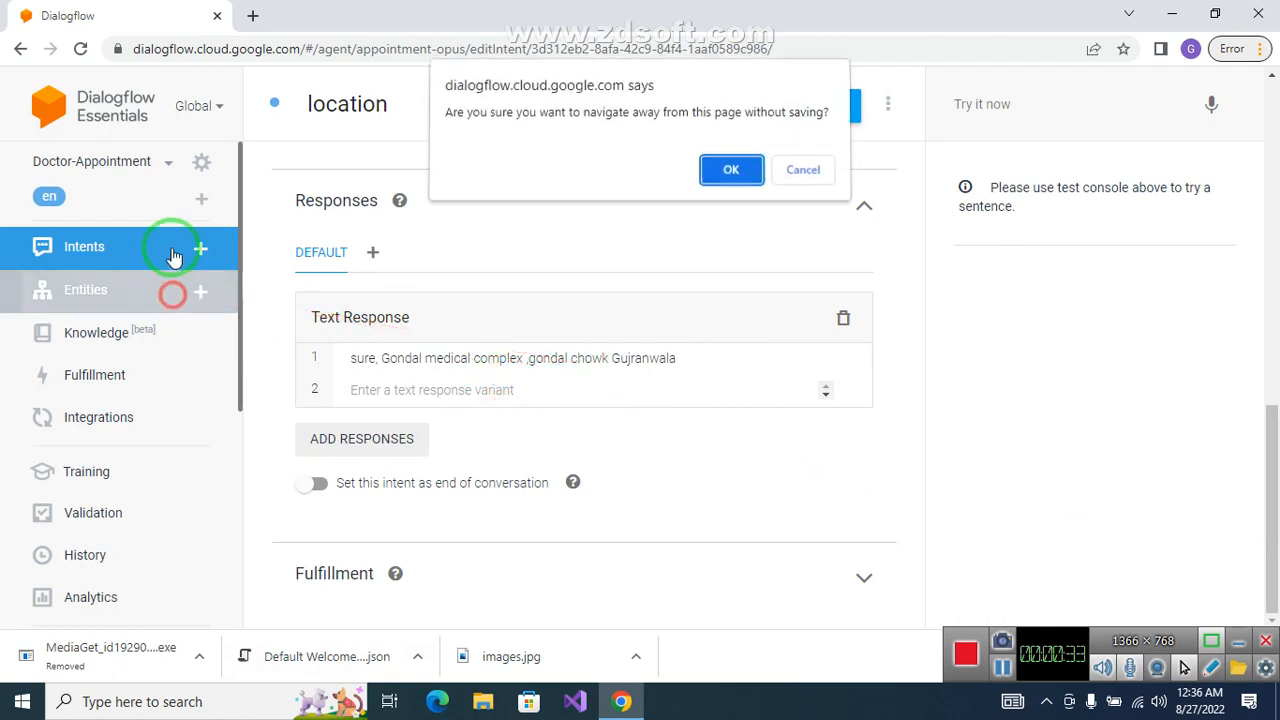
pyautogui.click(730, 172)
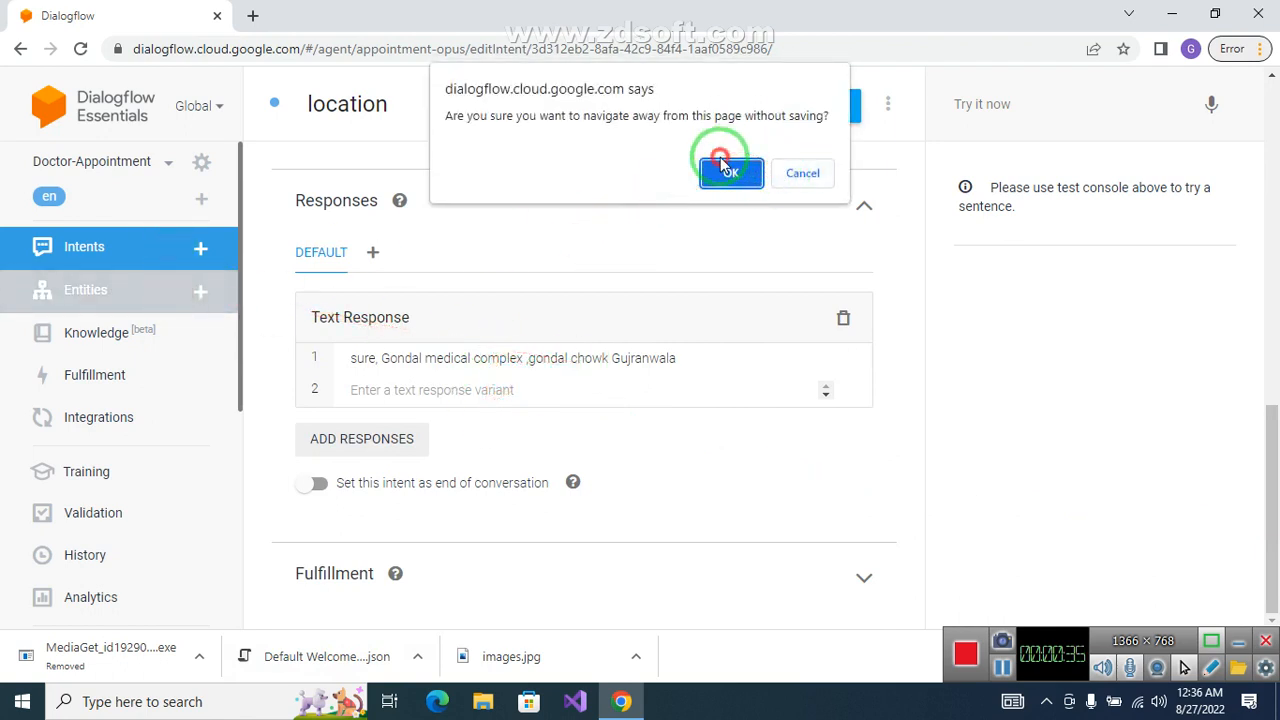
pyautogui.moveTo(108, 262)
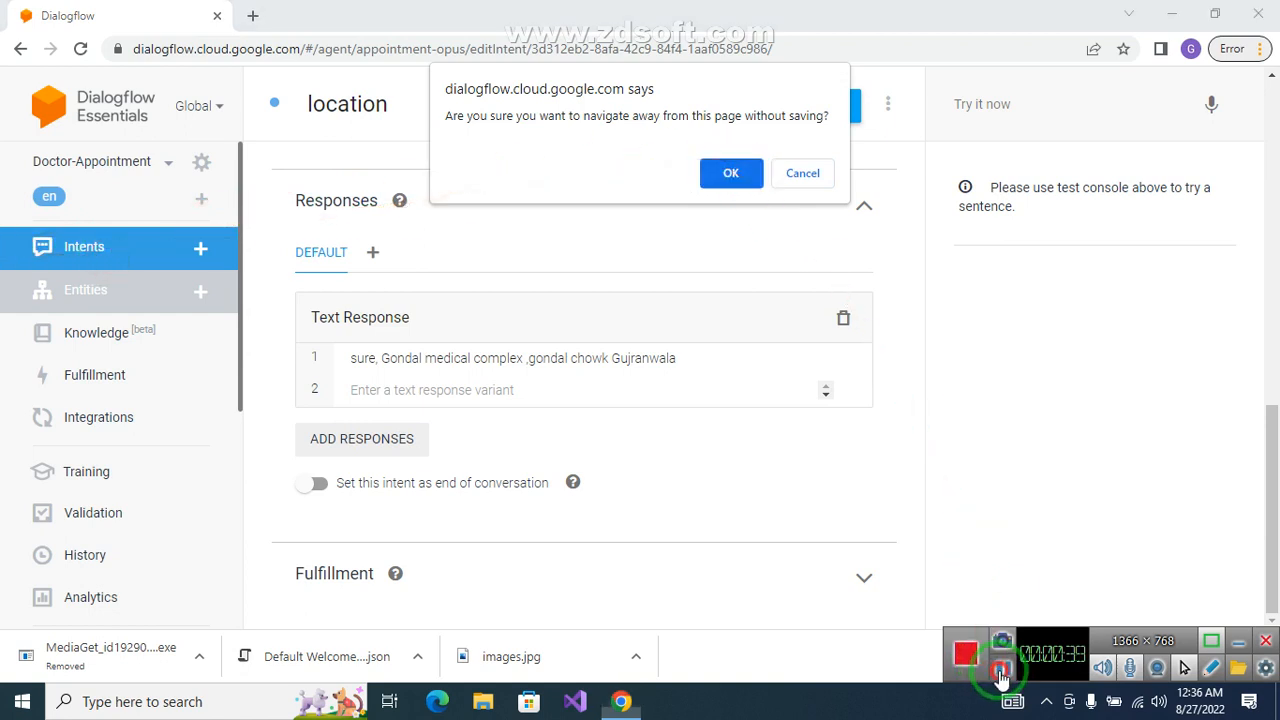
pyautogui.click(730, 172)
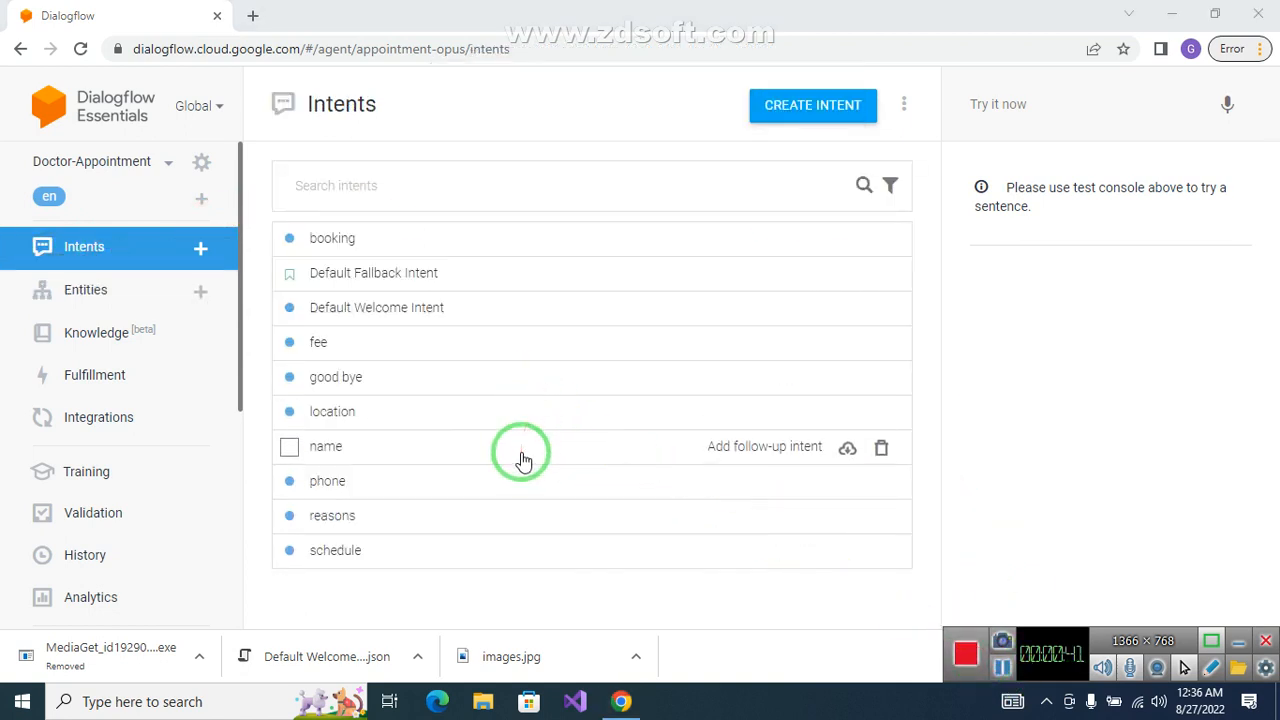
pyautogui.moveTo(458, 490)
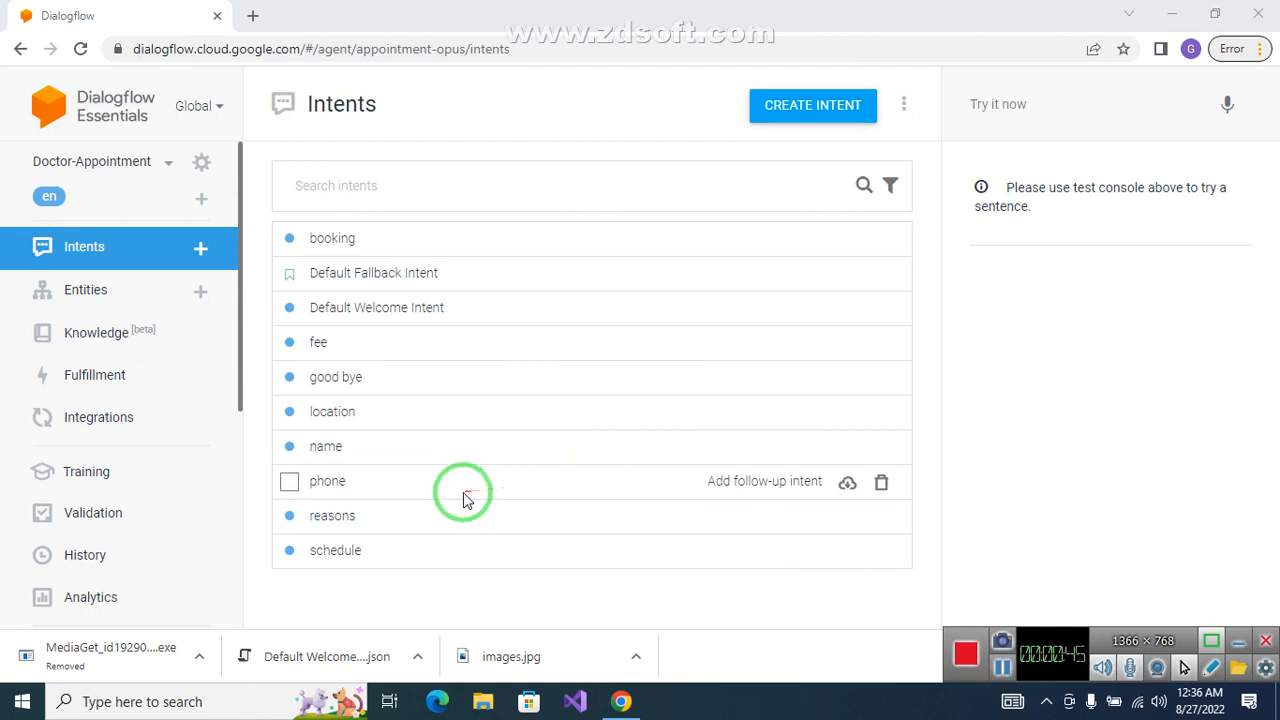
pyautogui.moveTo(418, 524)
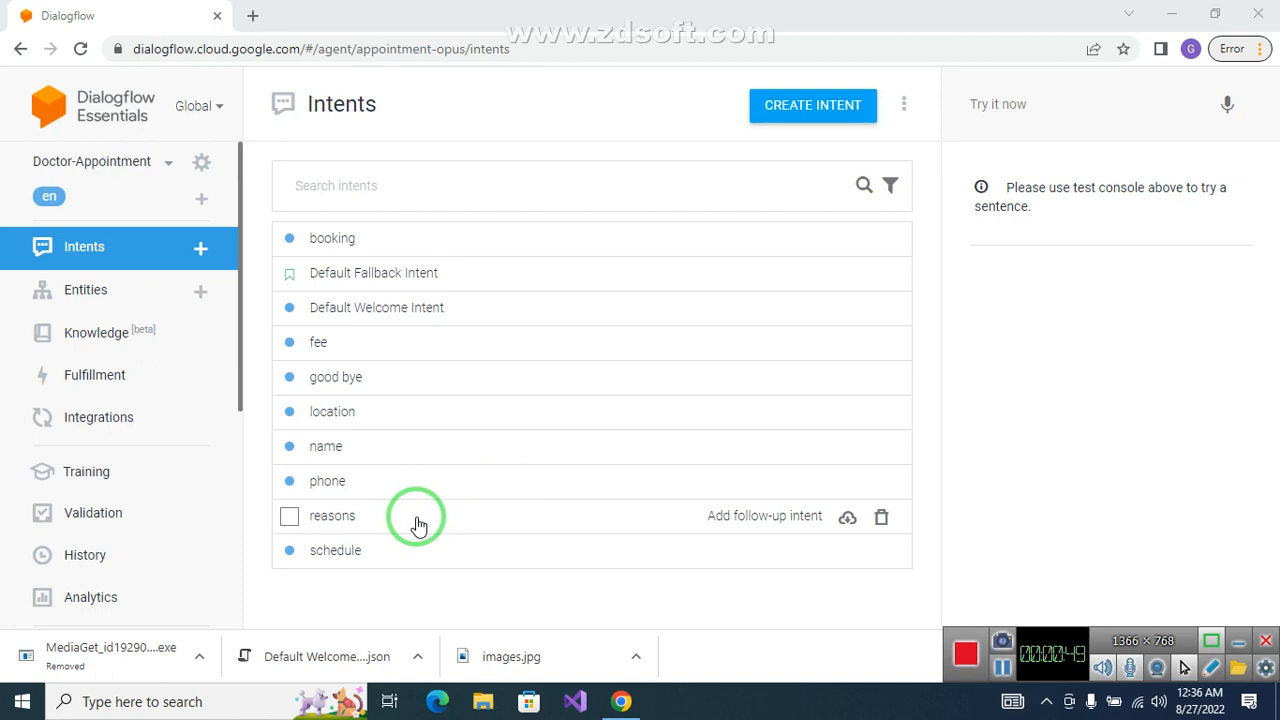
pyautogui.moveTo(408, 560)
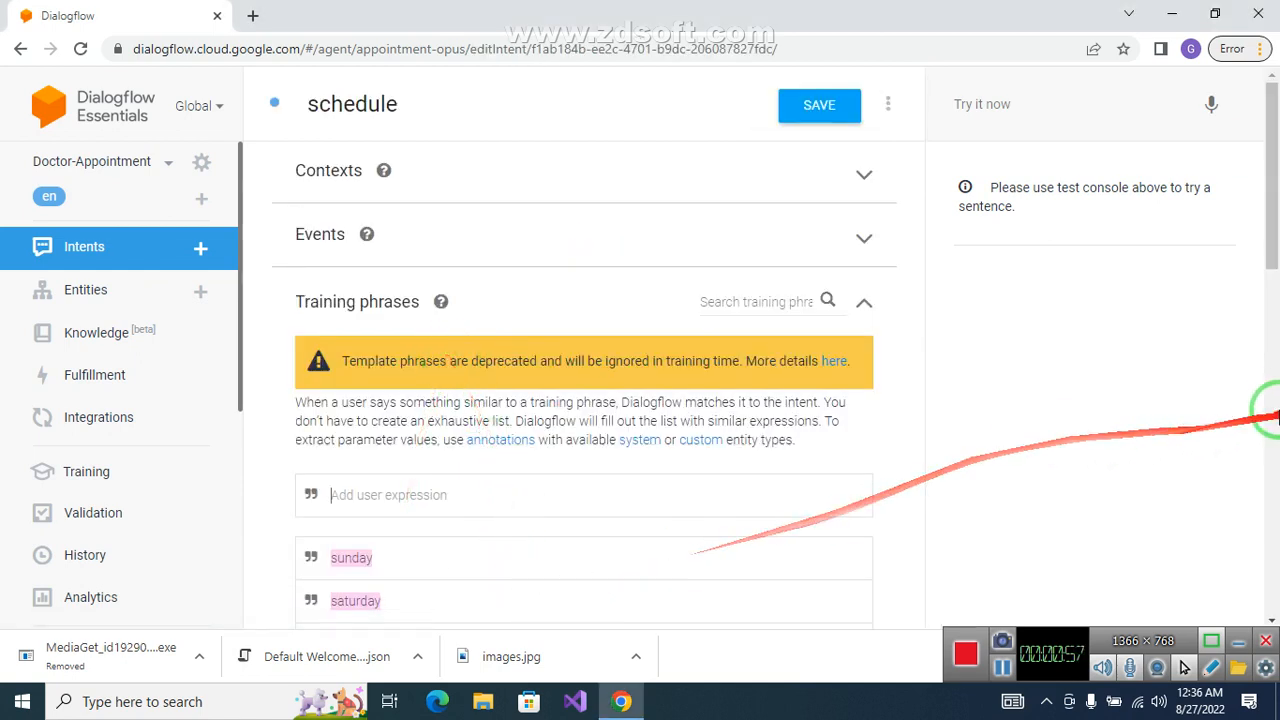
# Leave the schedule intent unsaved and go to the agent's Integrations page
pyautogui.scroll(-3)
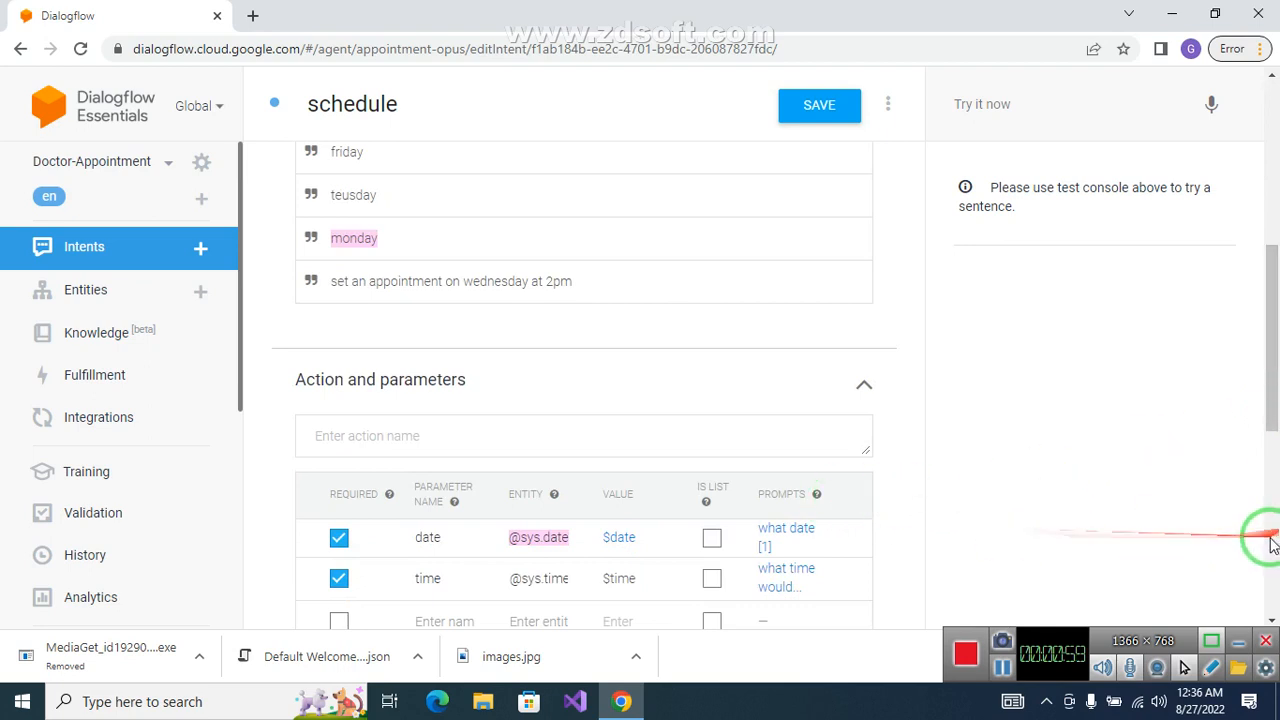
pyautogui.scroll(-3)
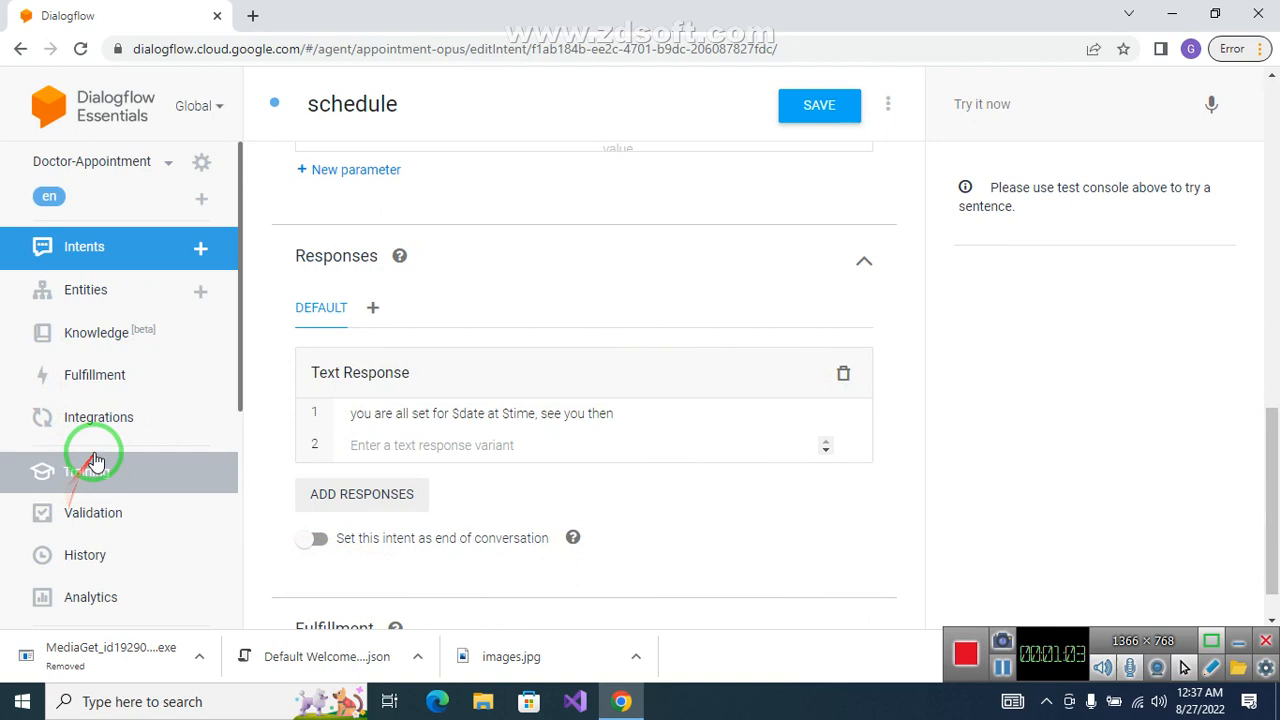
pyautogui.click(84, 472)
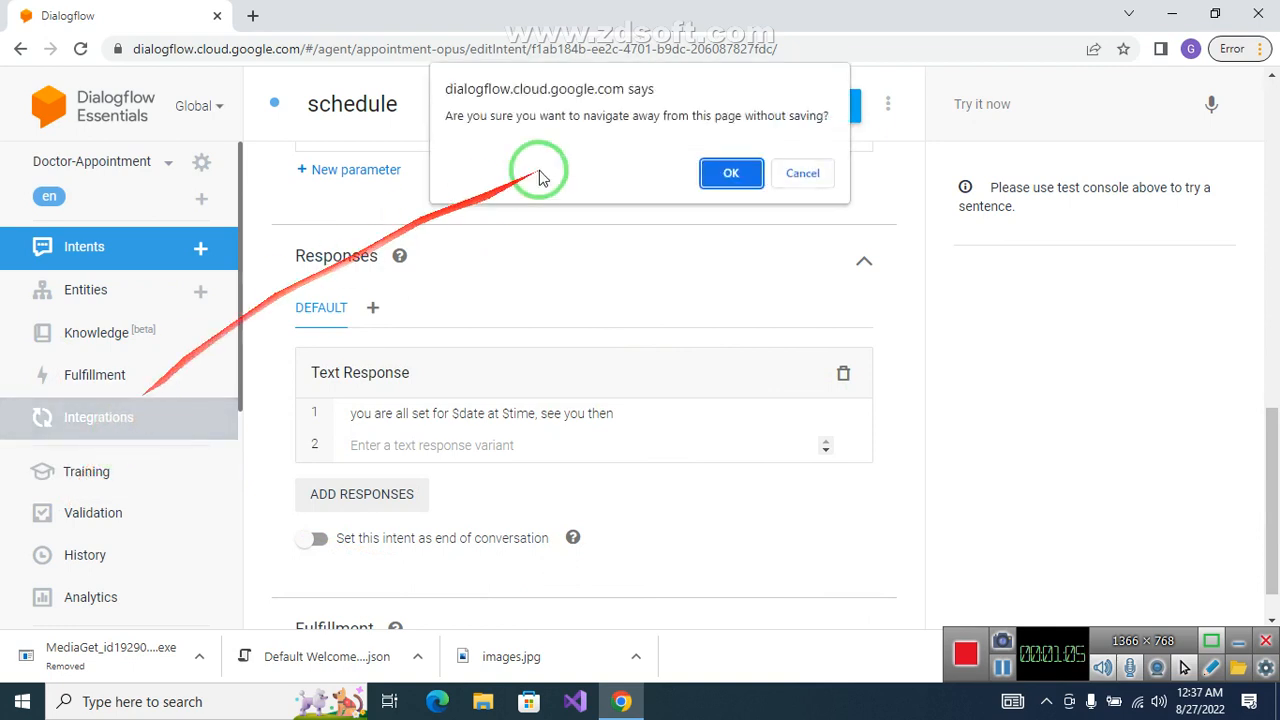
pyautogui.click(730, 172)
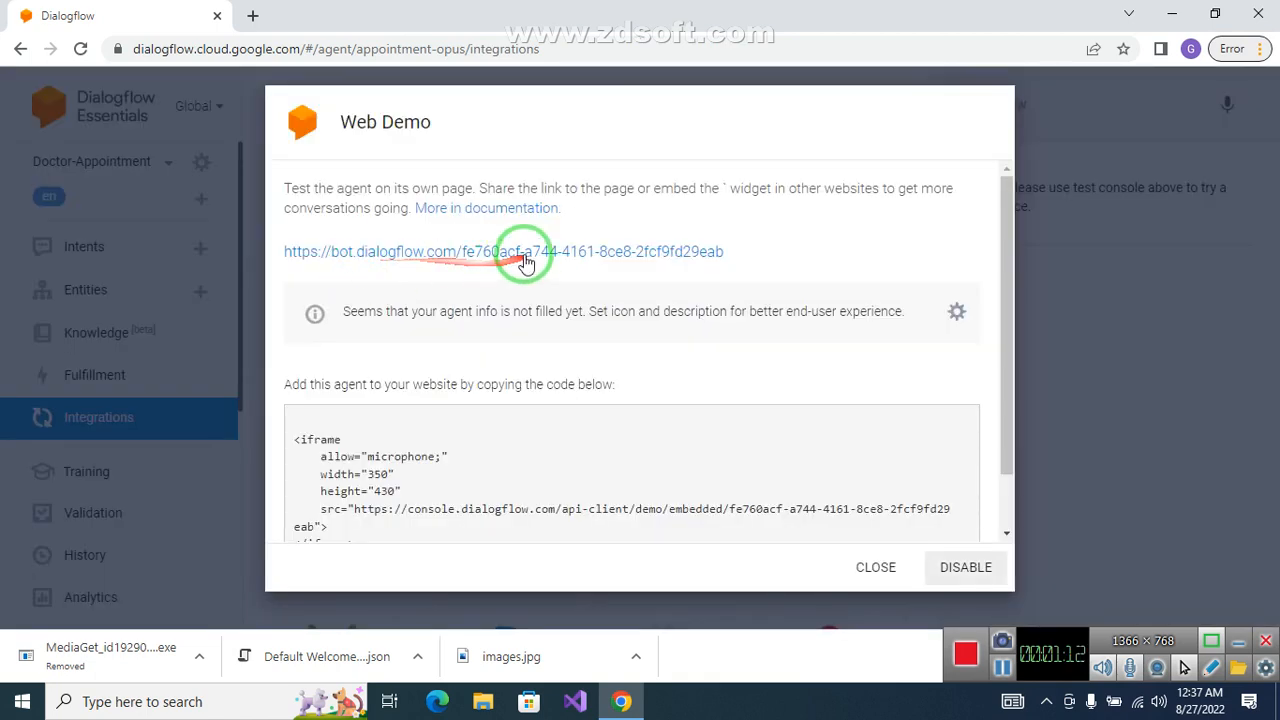
# Follow the bot.dialogflow.com link to the agent's public Web Demo chat page
pyautogui.click(504, 252)
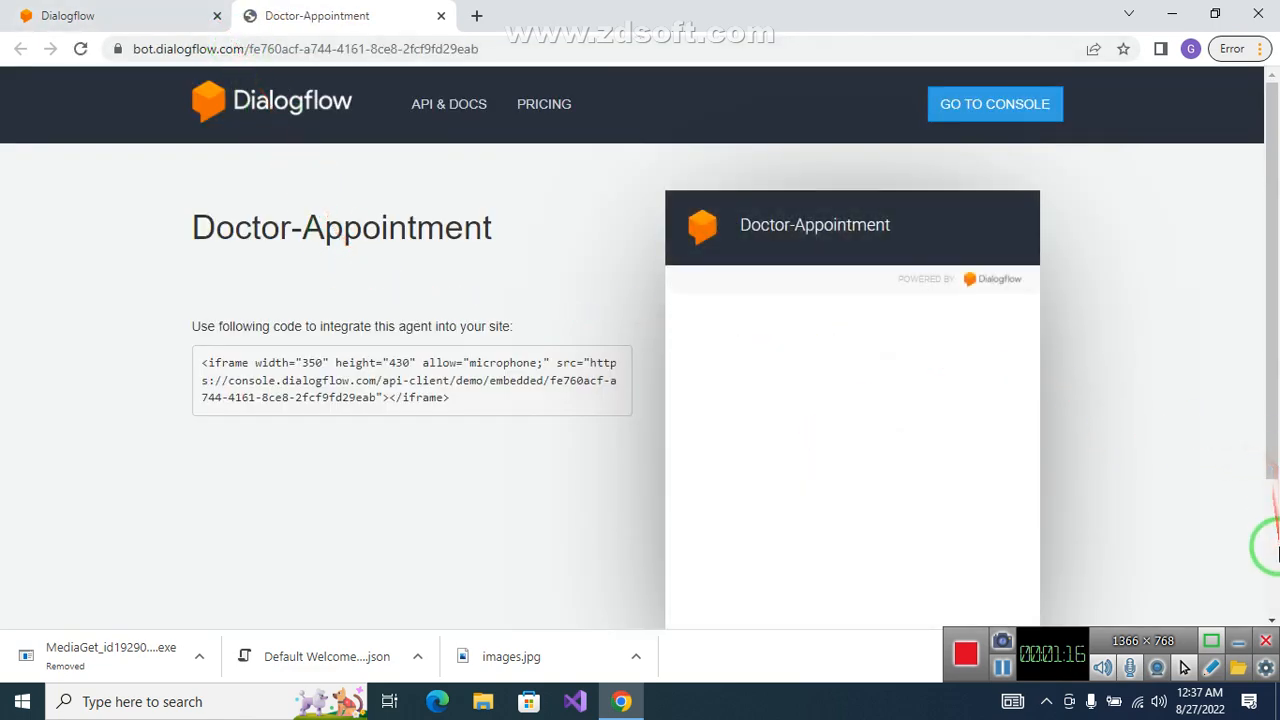
# Send 'hello' in the chat and get the agent's greeting
pyautogui.click(730, 472)
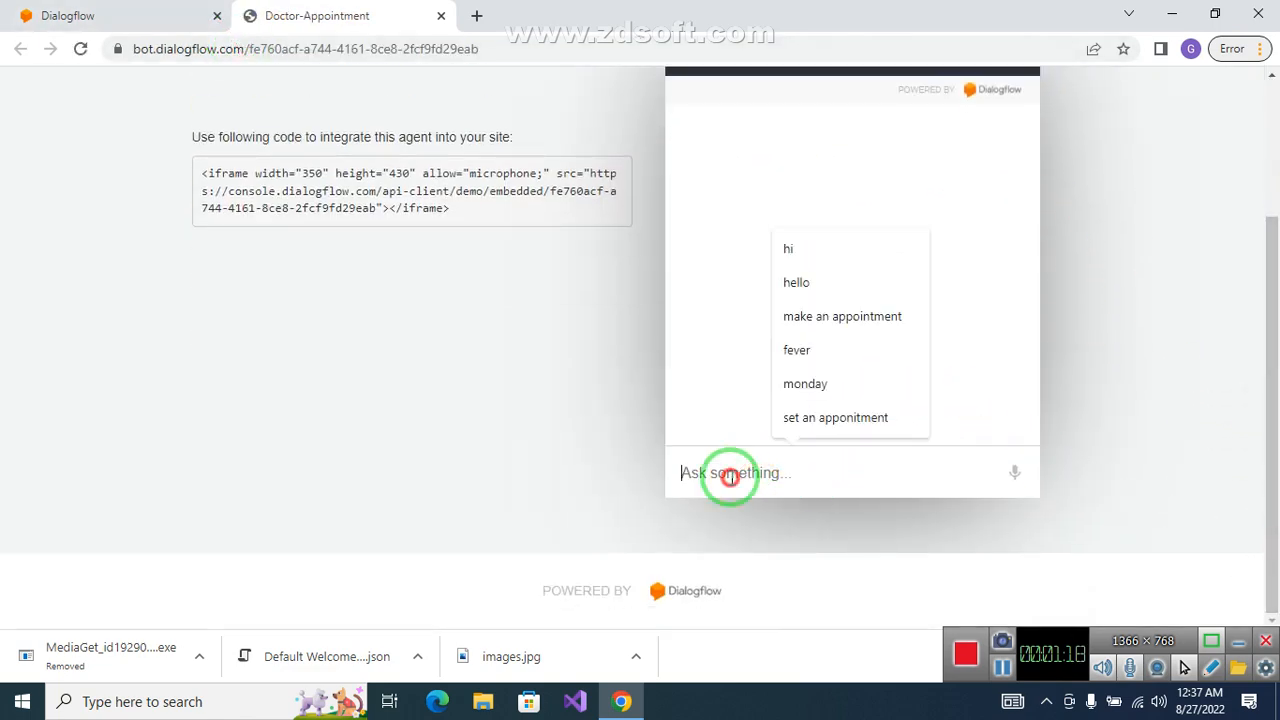
pyautogui.write('h')
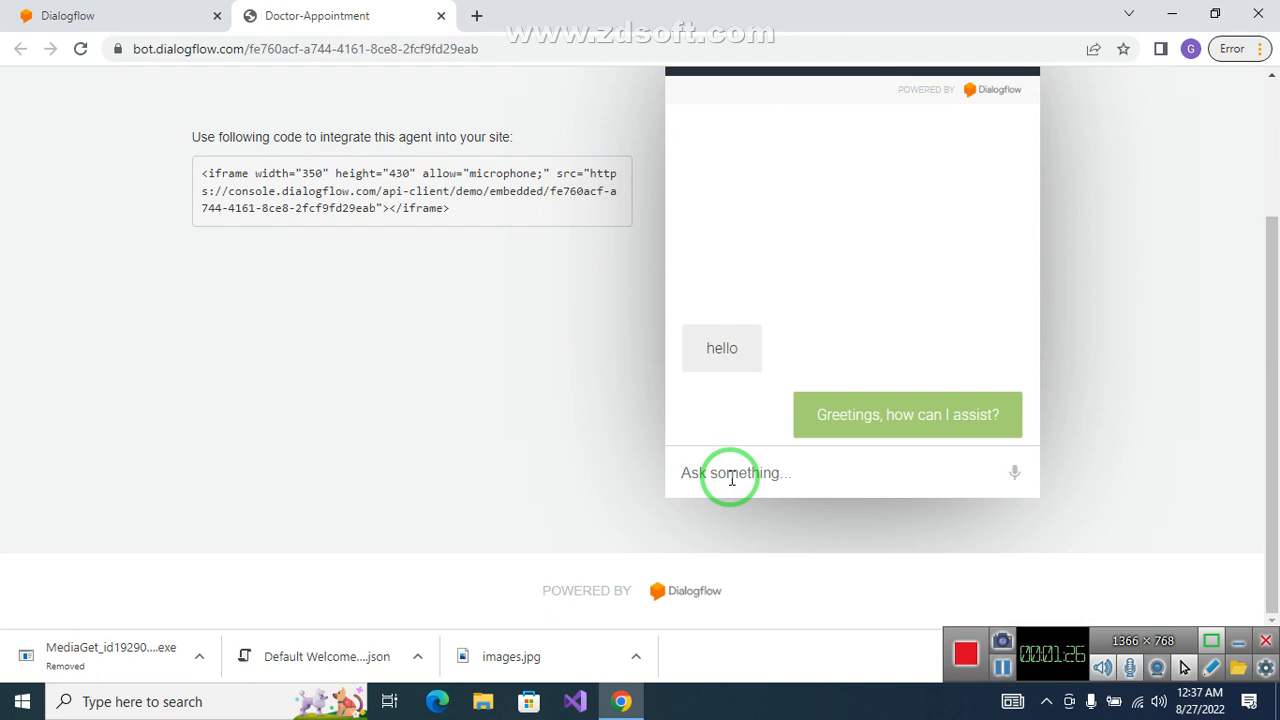
# Send 'book an appointment' and get asked for the appointment reason
pyautogui.write('b')
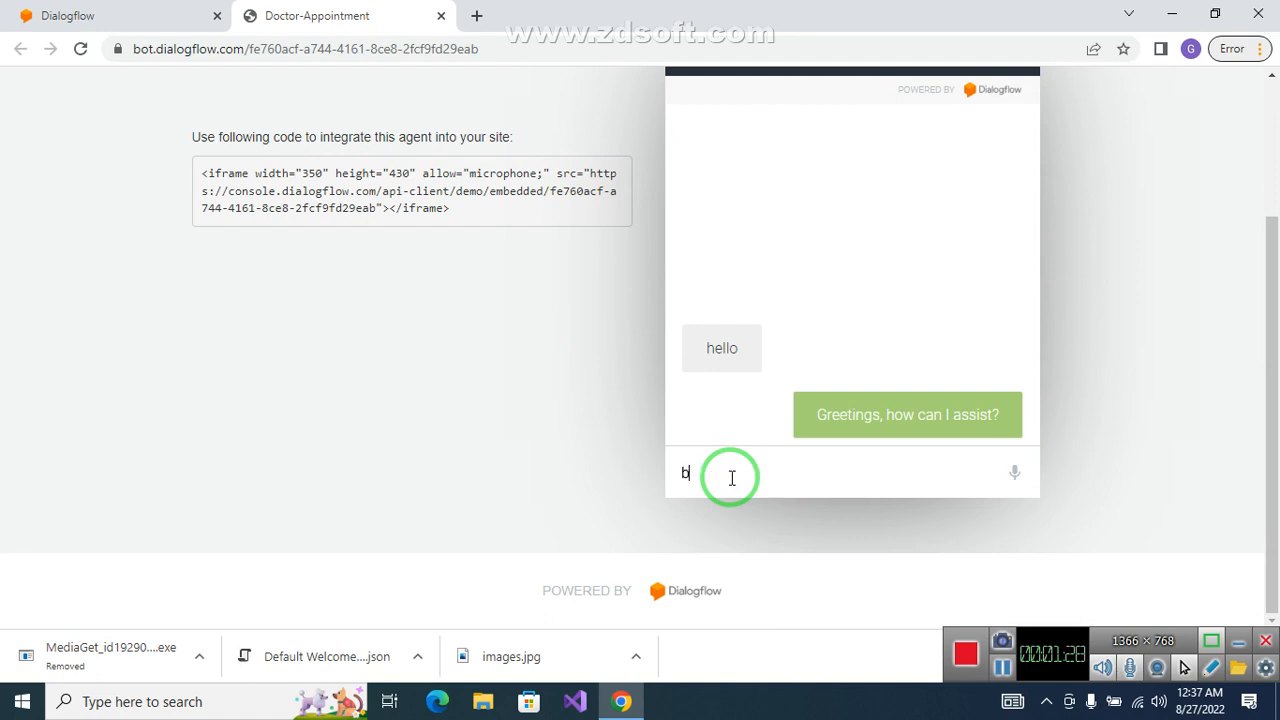
pyautogui.write('ook an appoi')
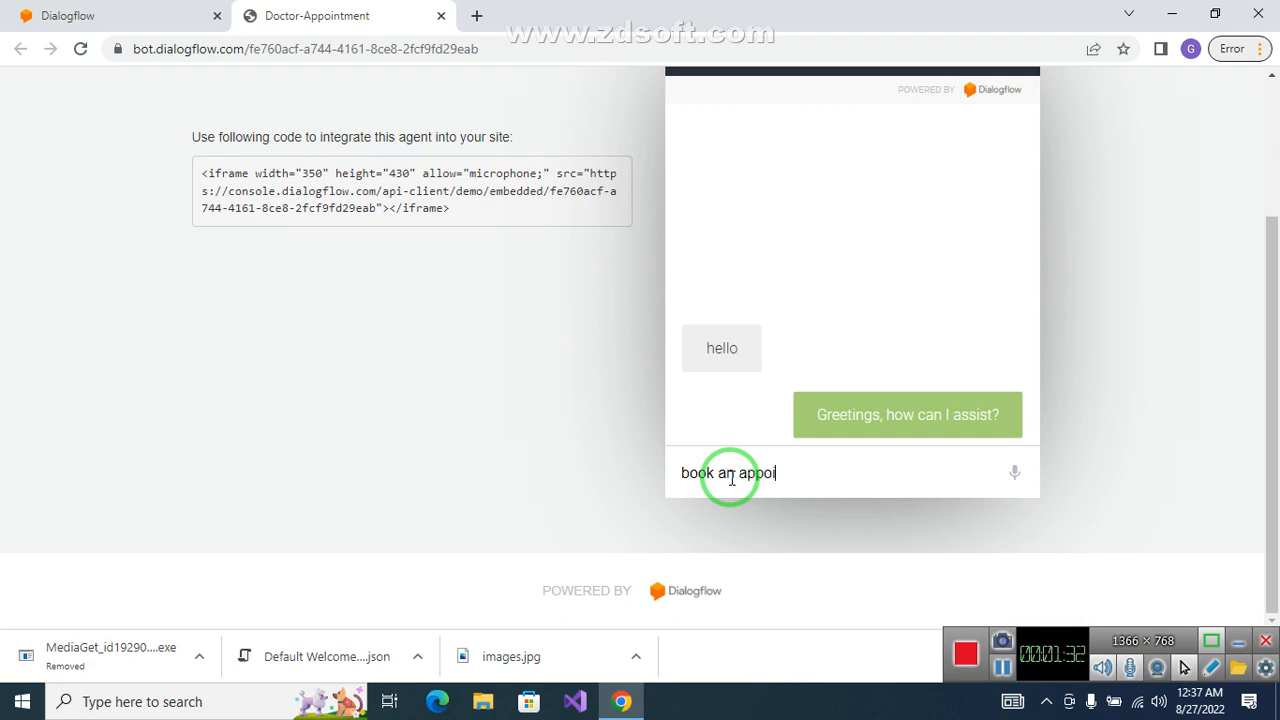
pyautogui.write('ntme')
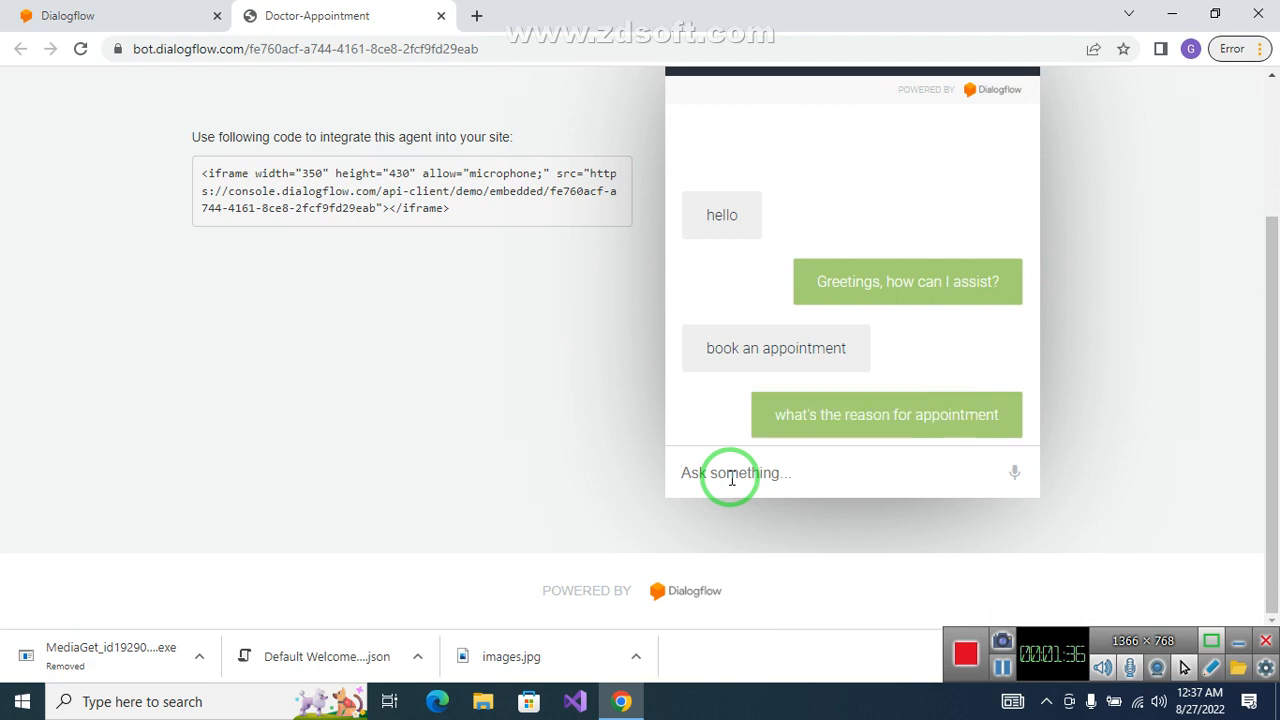
pyautogui.click(730, 472)
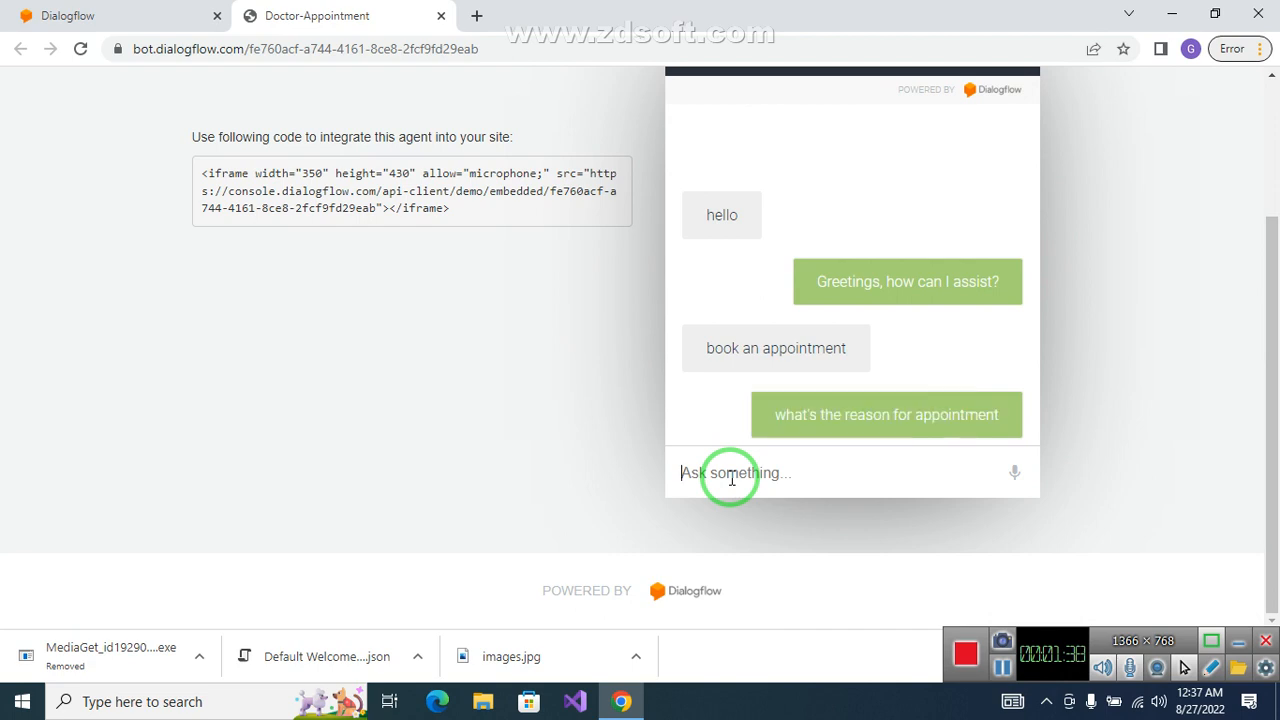
pyautogui.write('cd')
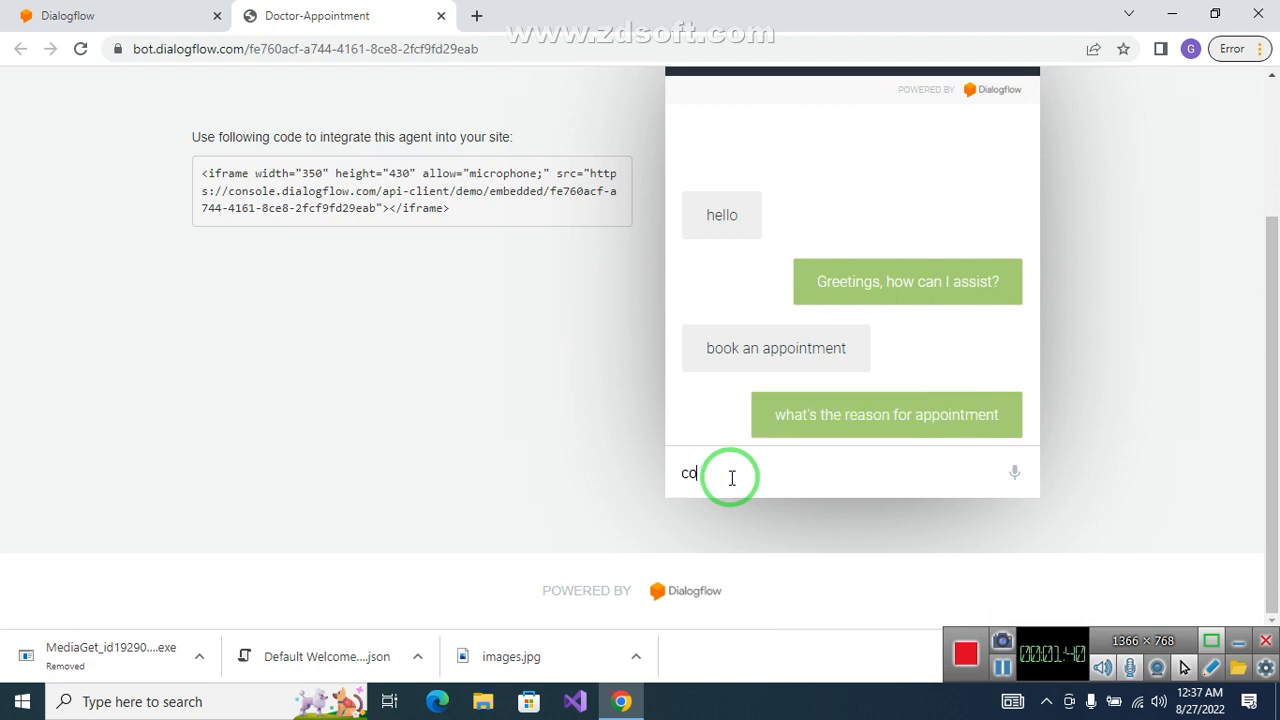